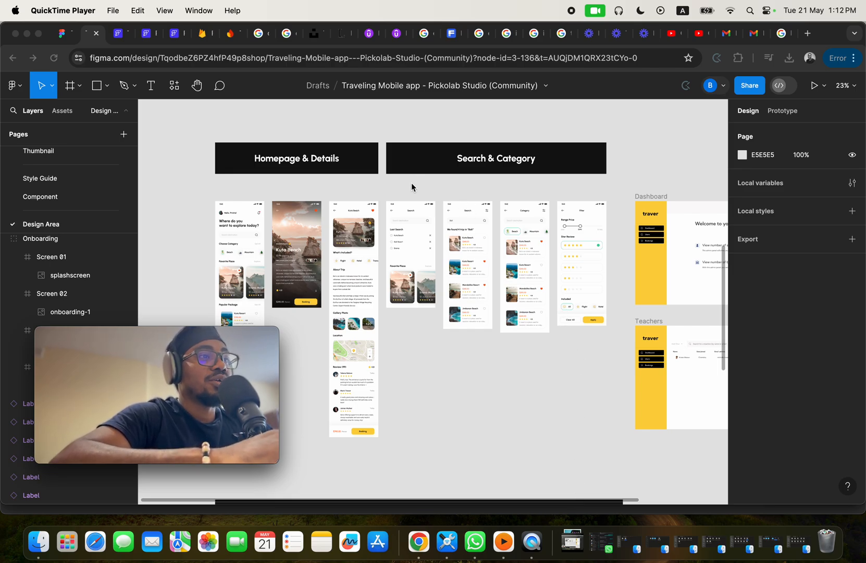
mouse_move(317, 98)
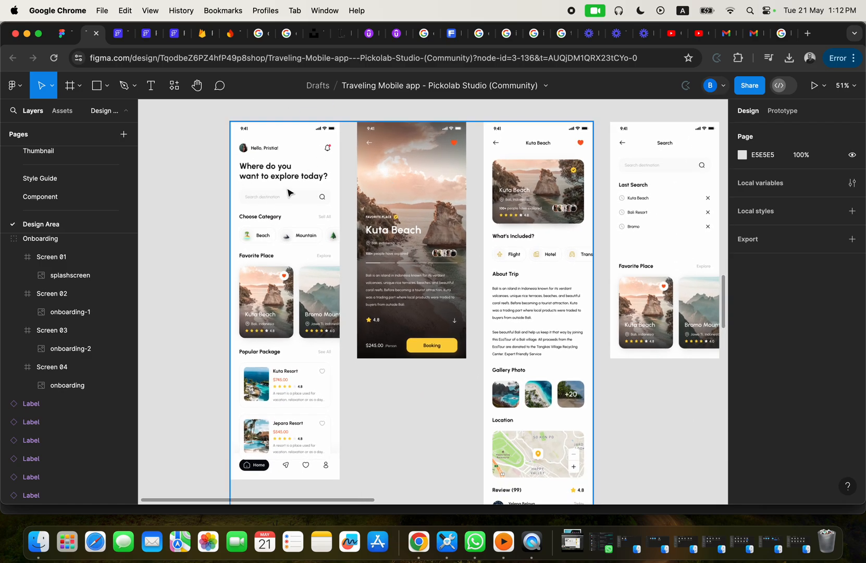
Step: Switch to the FlutterFlow project, select the forgotpassword page and launch the live app preview
left_click(118, 35)
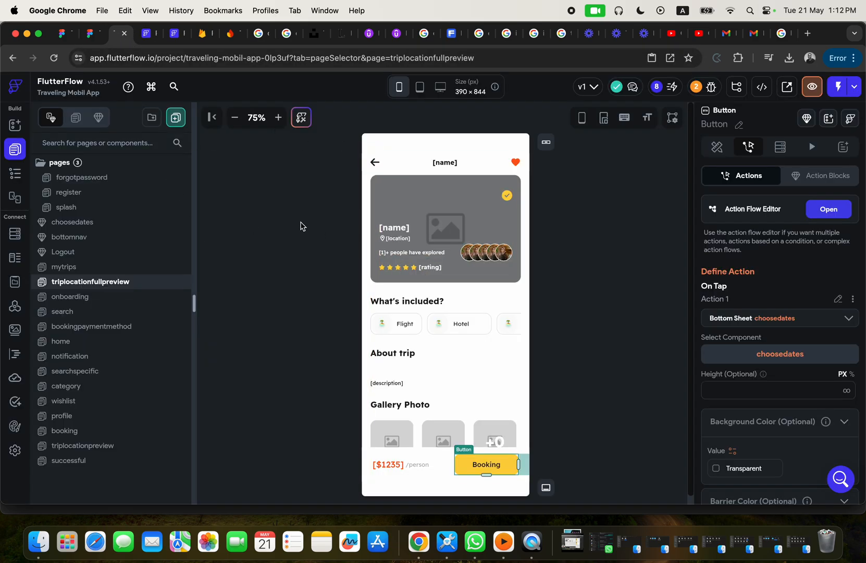
left_click(81, 177)
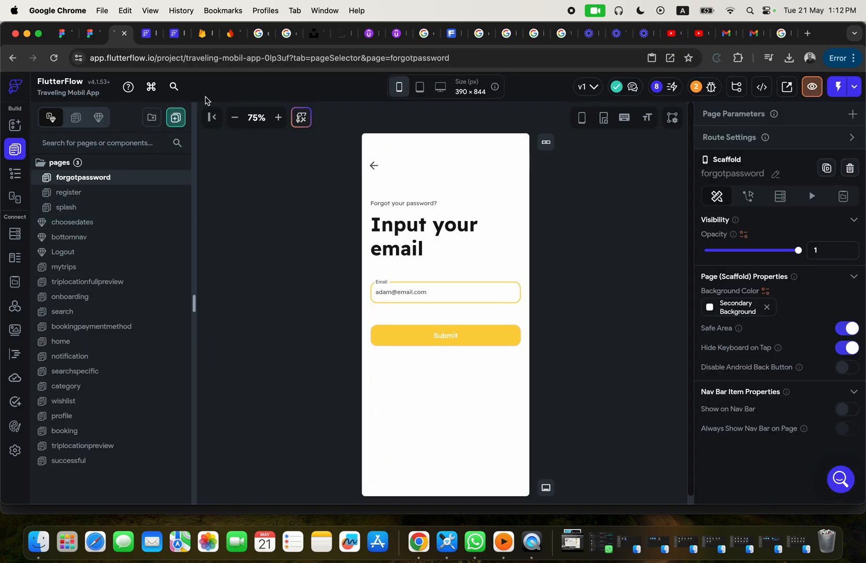
left_click(148, 33)
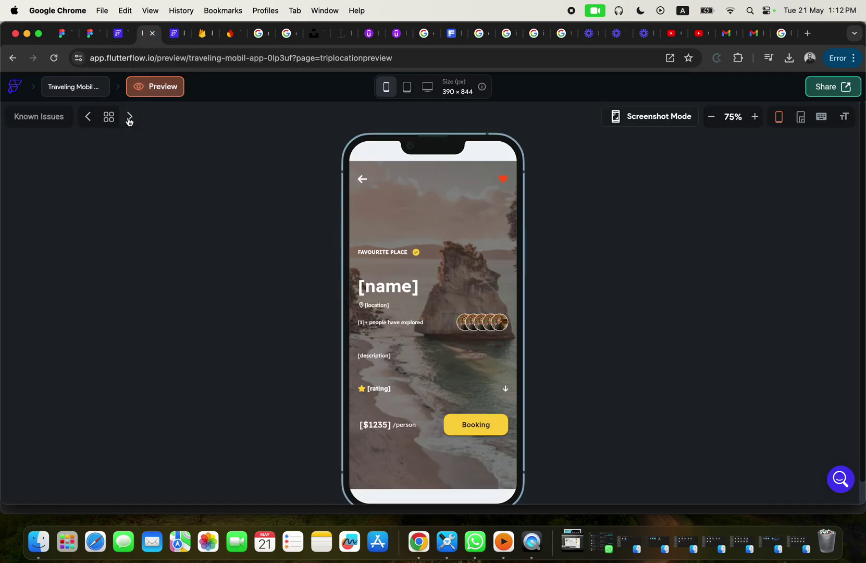
Step: Step the preview through the trip location details, category and payment methods pages
left_click(129, 115)
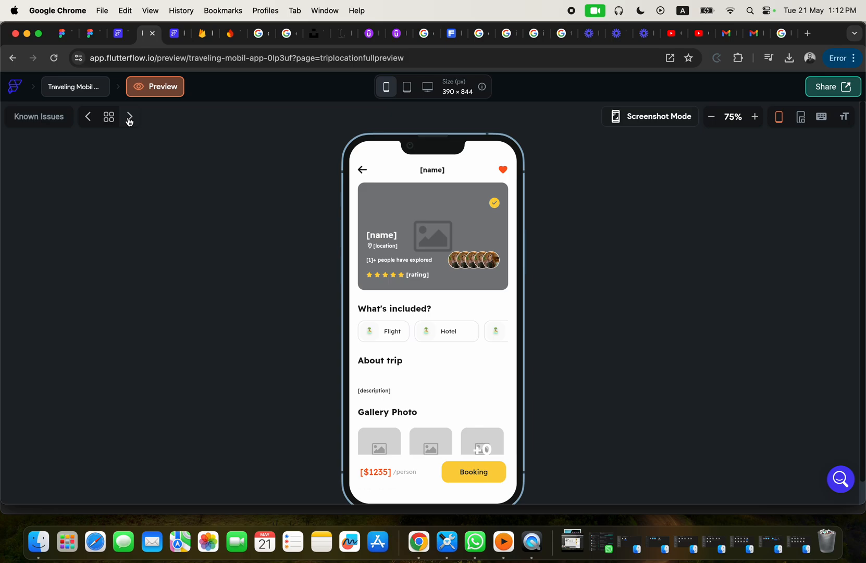
left_click(130, 117)
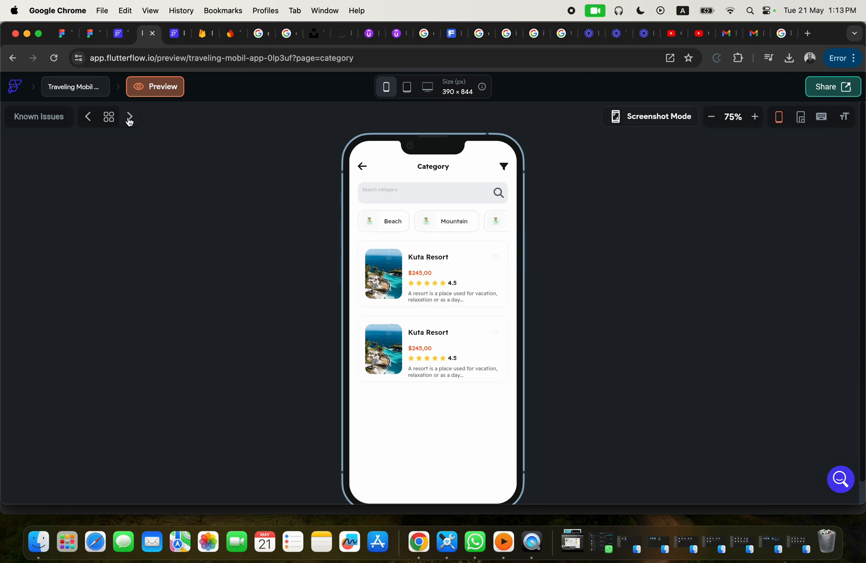
left_click(130, 116)
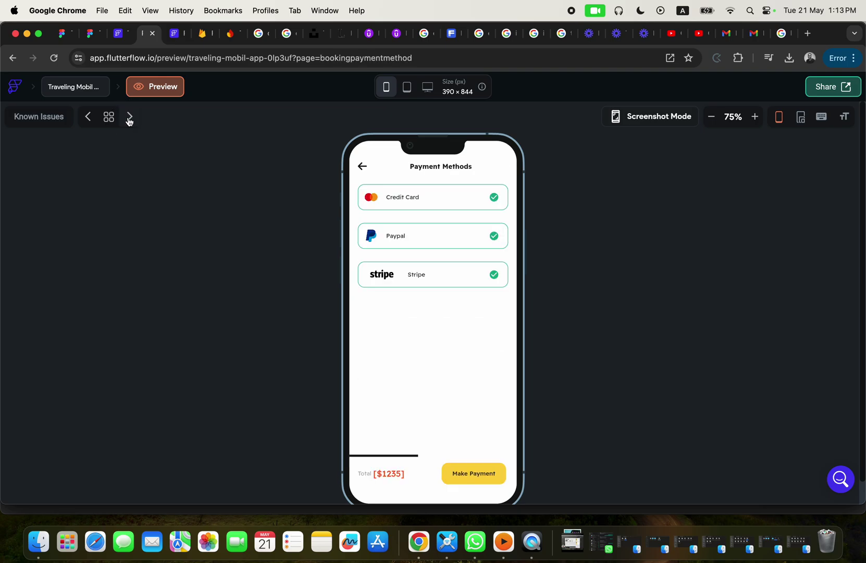
Step: Continue through booking success and the trips list to reach the wishlist page
left_click(473, 473)
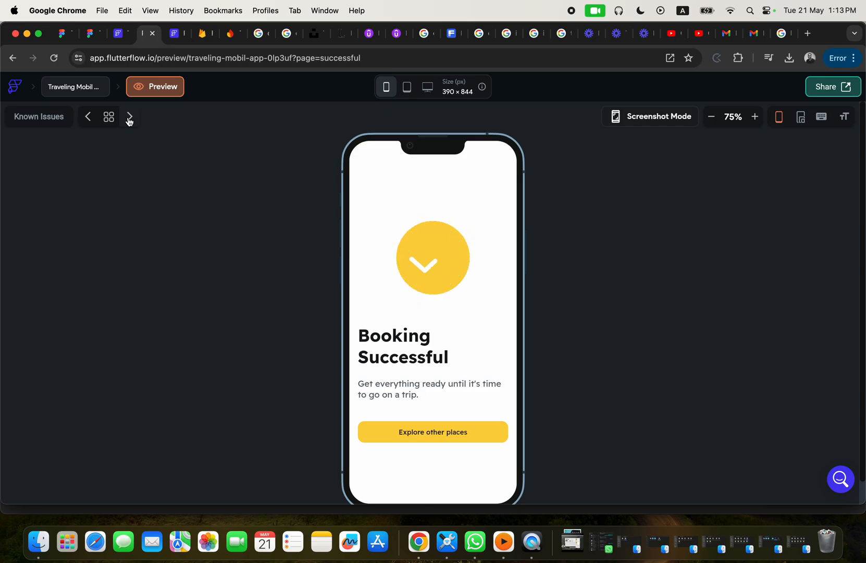
mouse_move(130, 117)
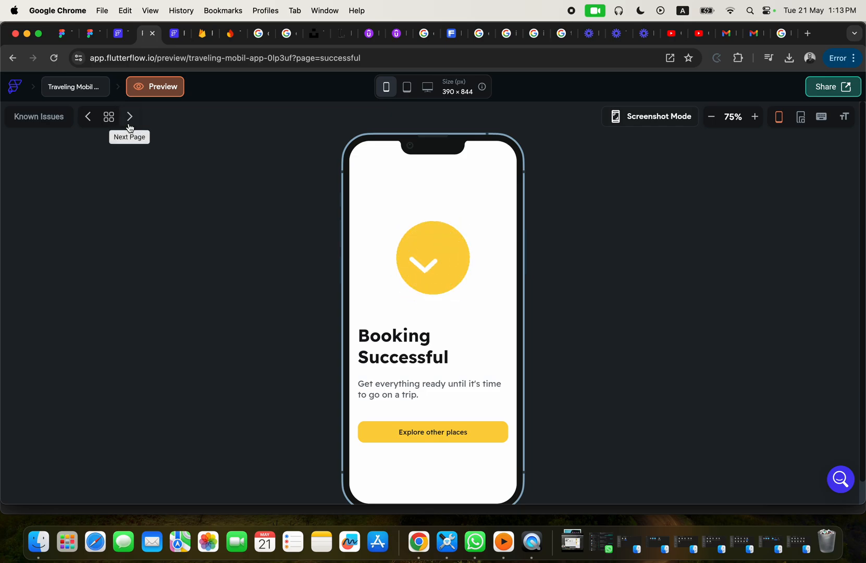
left_click(129, 116)
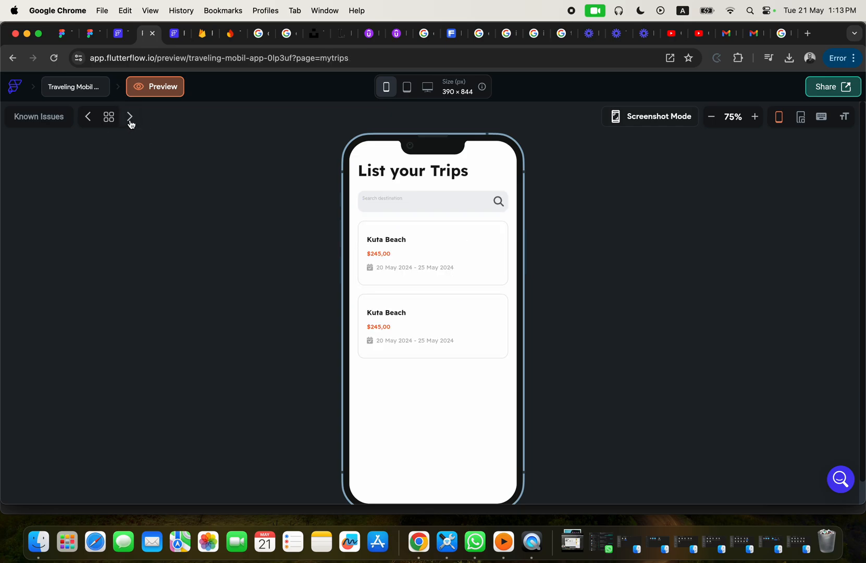
left_click(130, 116)
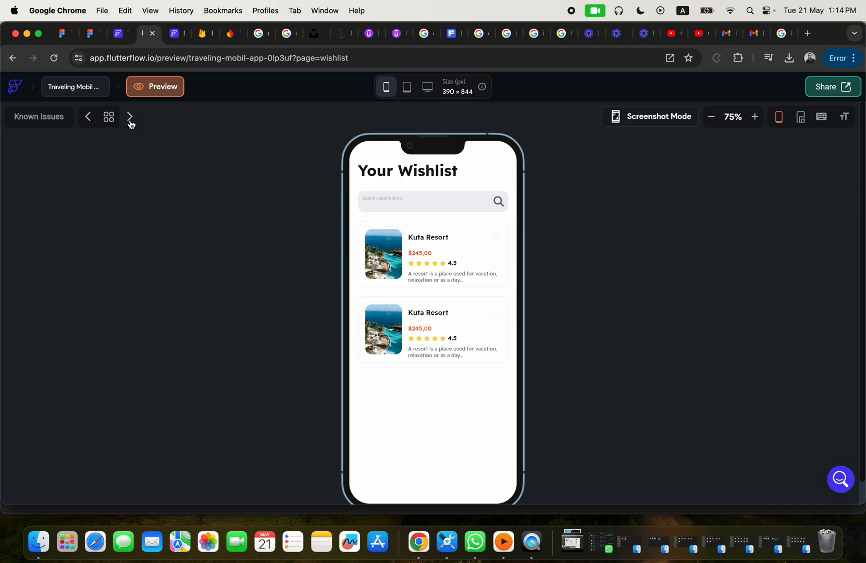
mouse_move(188, 124)
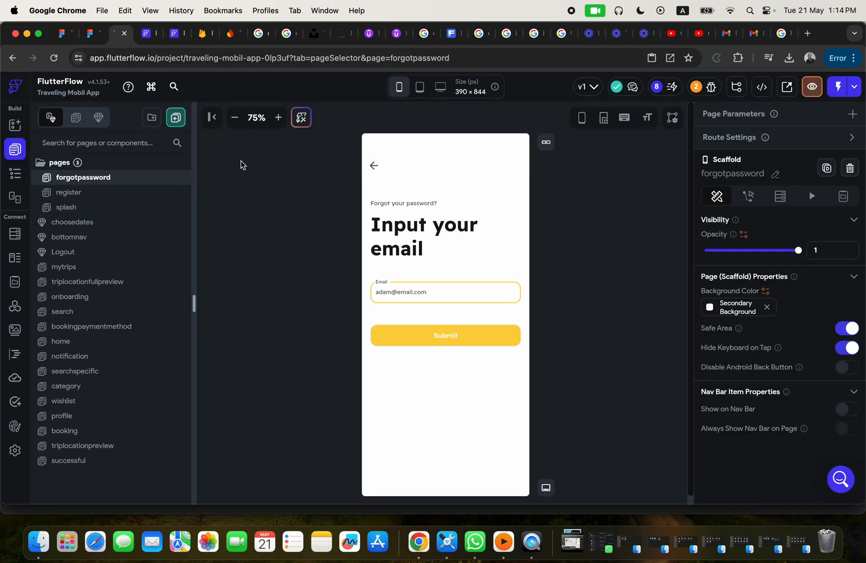
mouse_move(122, 368)
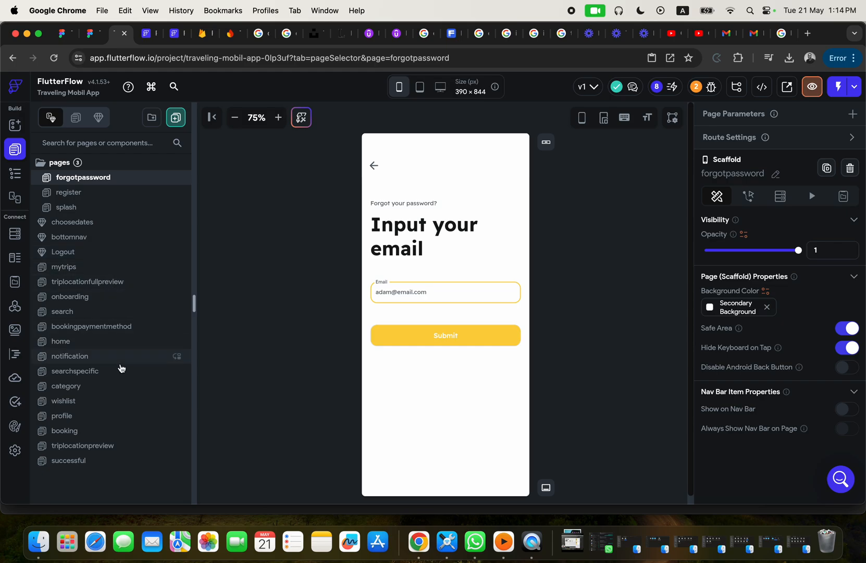
mouse_move(123, 360)
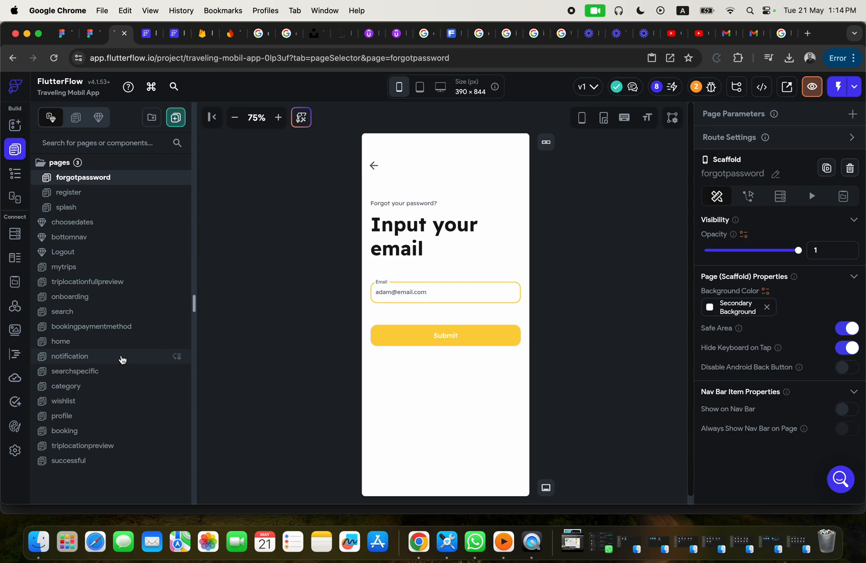
mouse_move(62, 232)
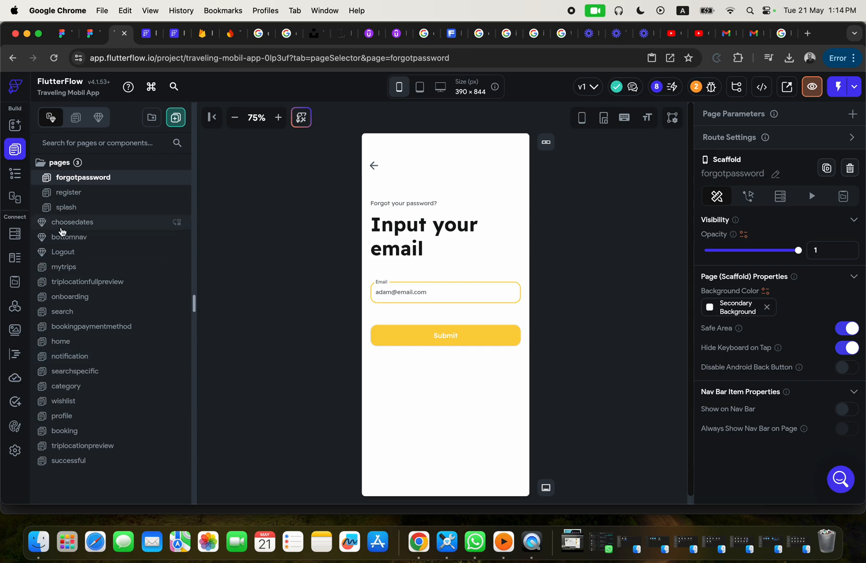
left_click(531, 540)
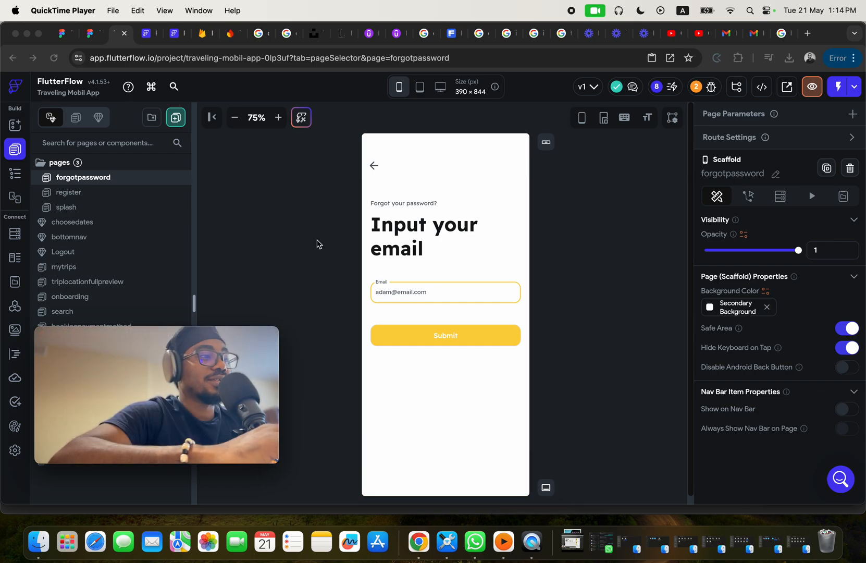
mouse_move(320, 228)
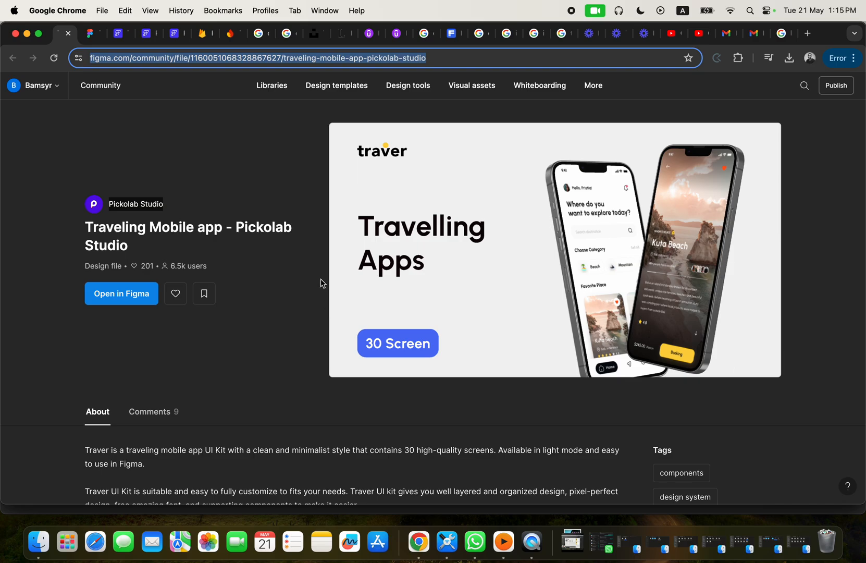
mouse_move(306, 202)
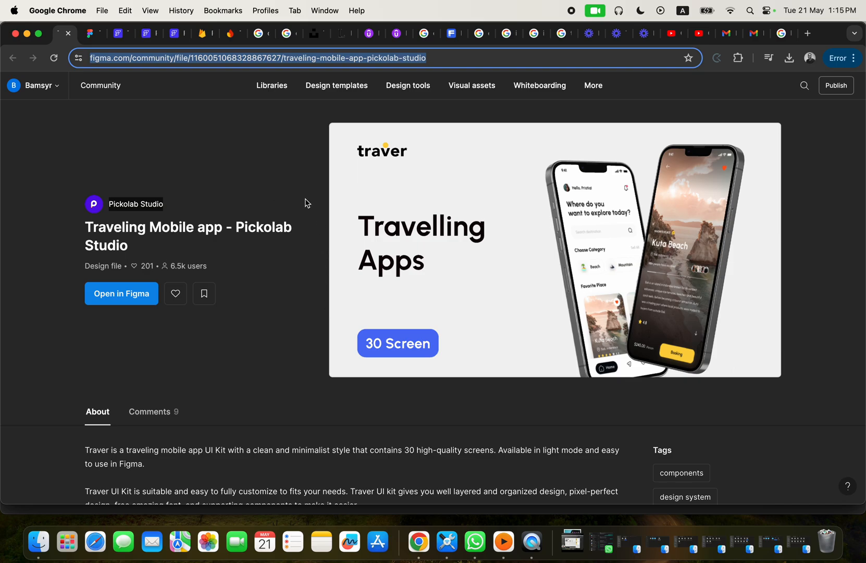
Step: Open the Pickolab Studio travel app kit file from the Figma community page
left_click(120, 293)
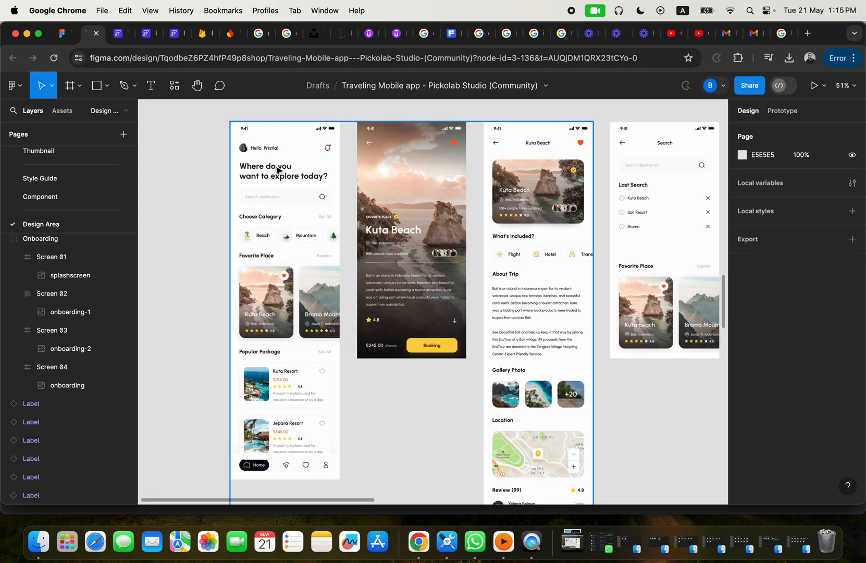
mouse_move(456, 201)
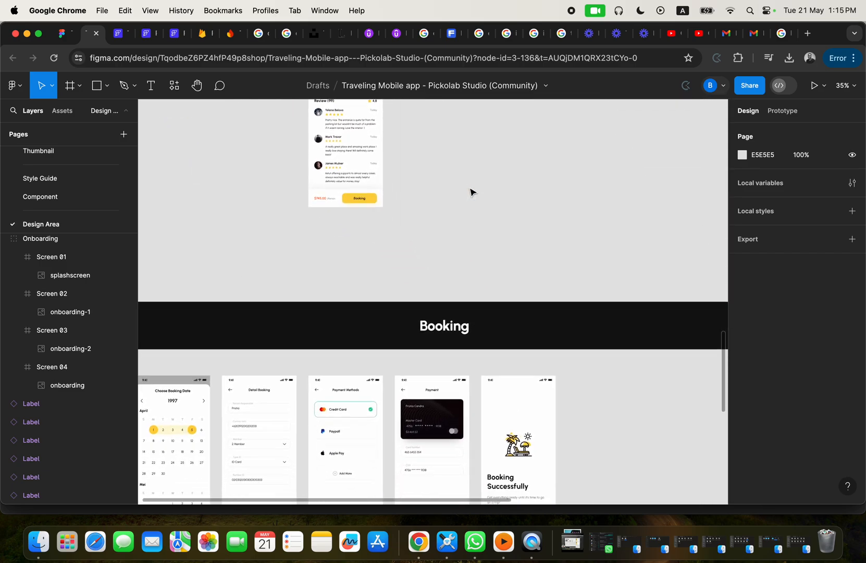
Step: Scroll past the Booking, My trips, Wishlist and Profile screens to the admin dashboard, then switch to QuickTime Player
scroll("down", 3)
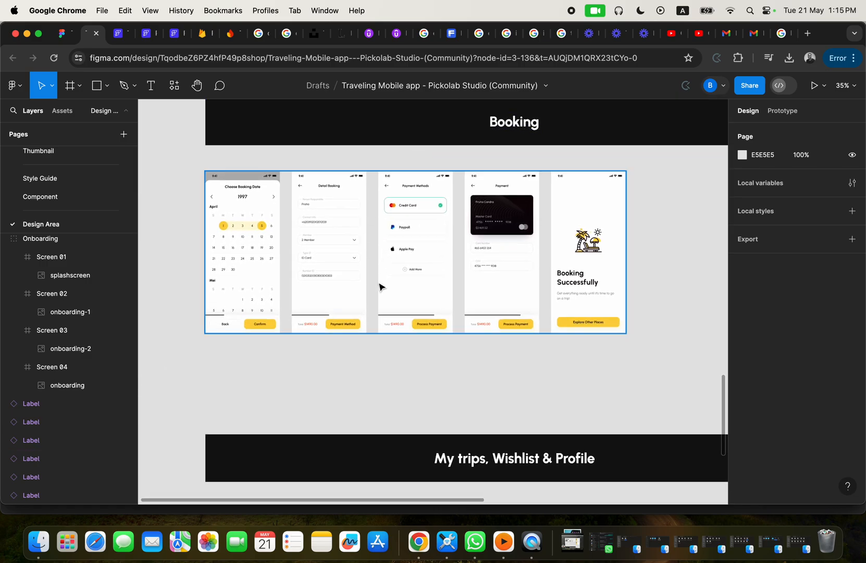
scroll("down", 3)
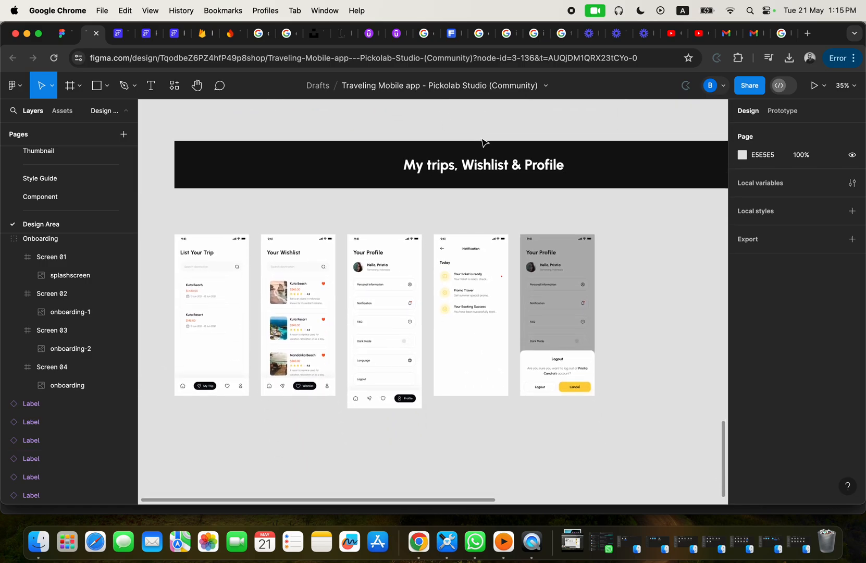
scroll("down", 3)
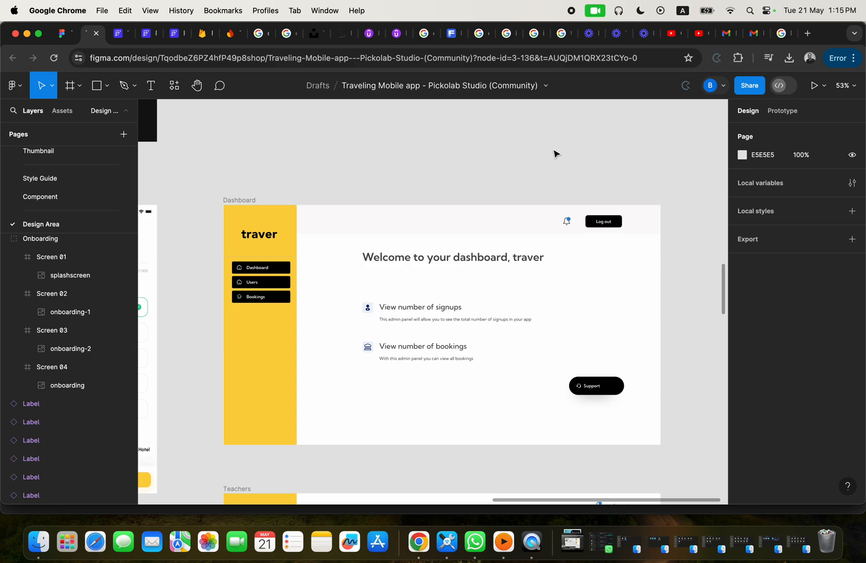
mouse_move(532, 542)
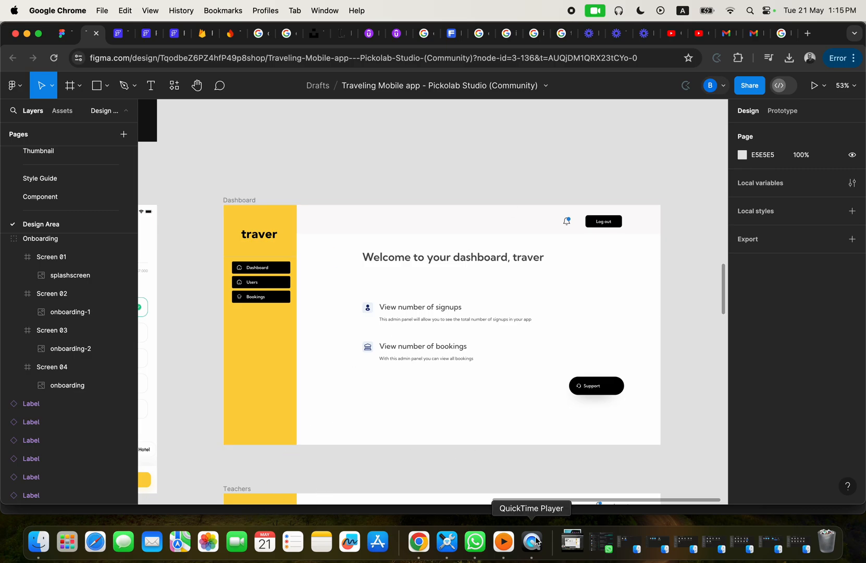
left_click(531, 540)
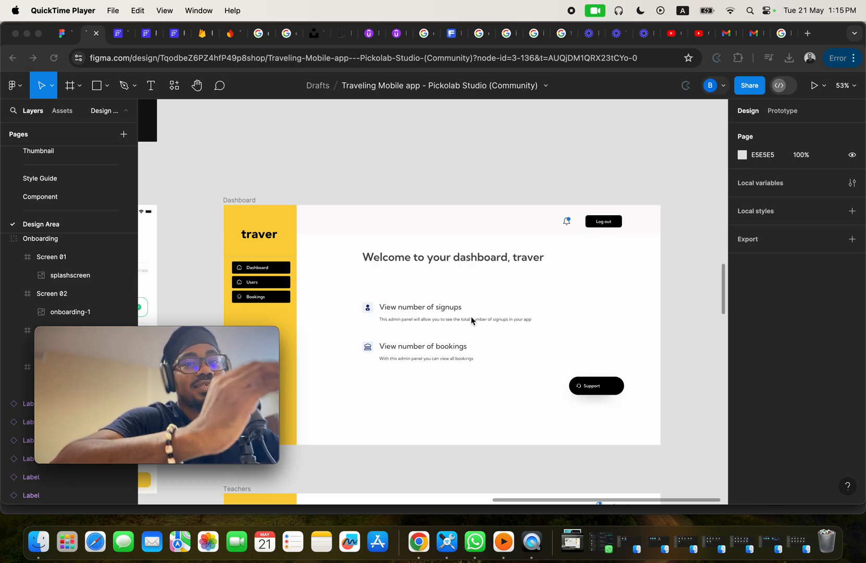